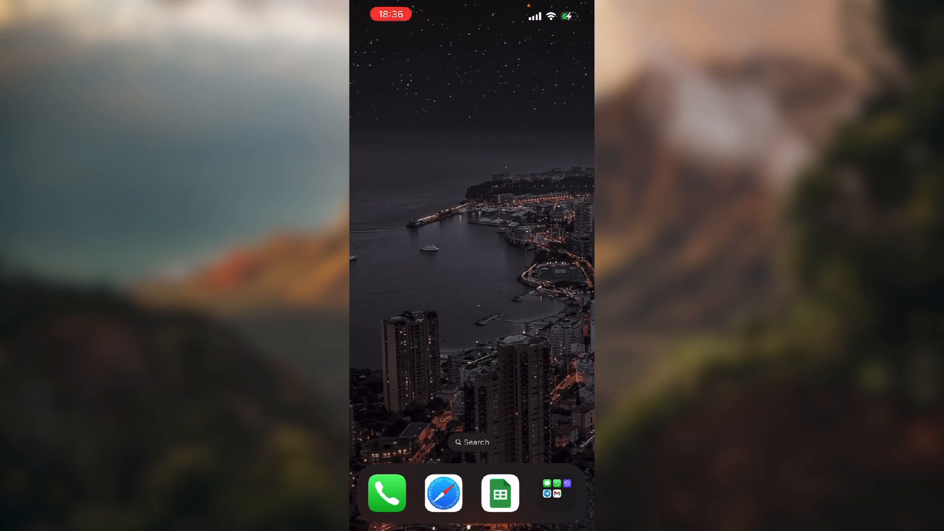
- Open the dock's messaging folder to launch Viber and its My Notes chat
{"action": "left_click", "coordinate": [556, 488]}
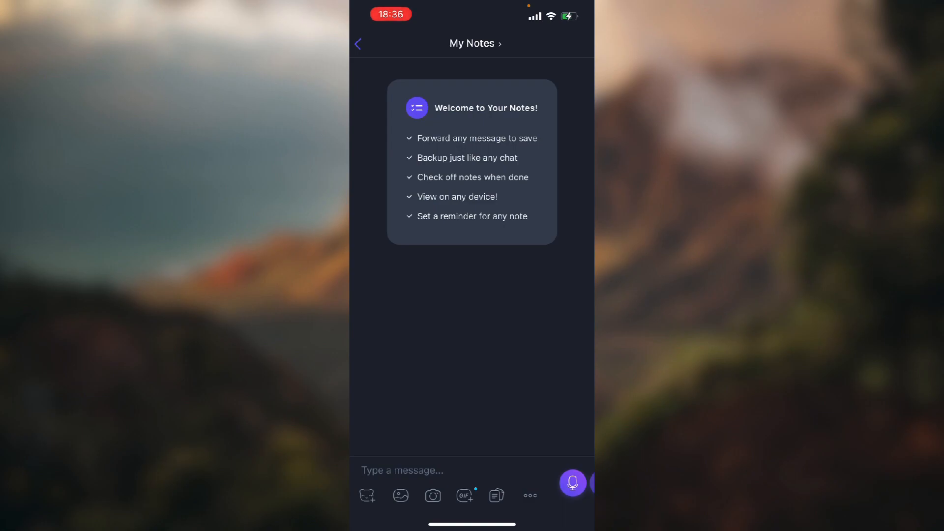
- Send notes Good, Day, Game, Play, Soccer, Name, Good, then open chat info
{"action": "left_click", "coordinate": [403, 470]}
{"action": "type", "text": "G"}
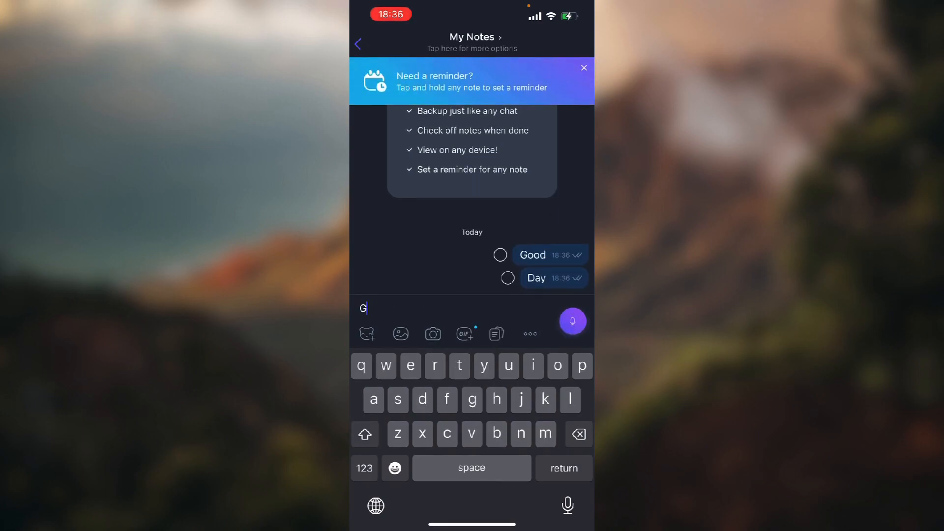
{"action": "key", "text": "return"}
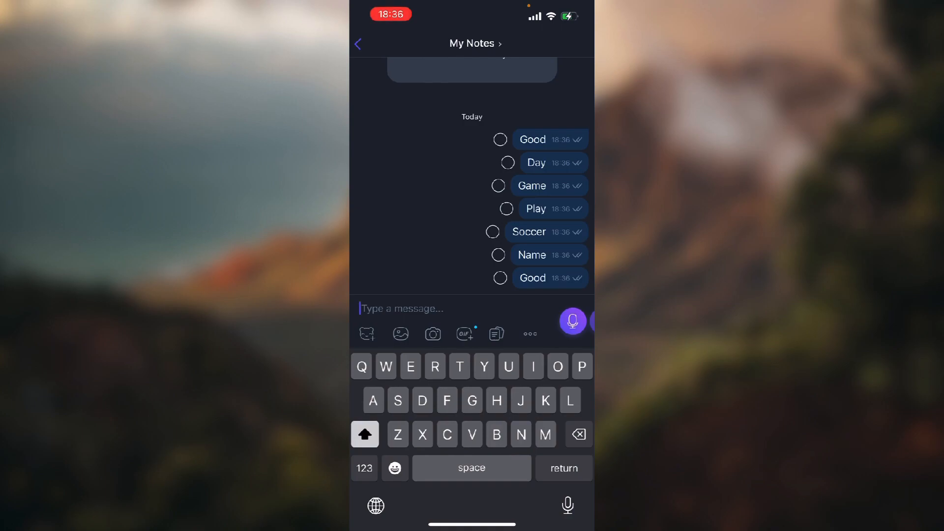
{"action": "left_click", "coordinate": [472, 43]}
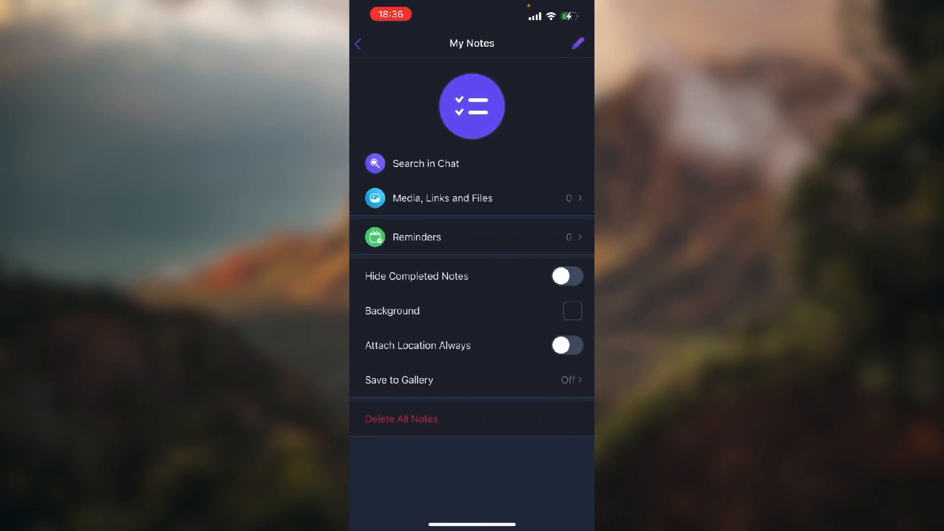
- Choose Search in Chat from the My Notes info page
{"action": "left_click", "coordinate": [425, 163]}
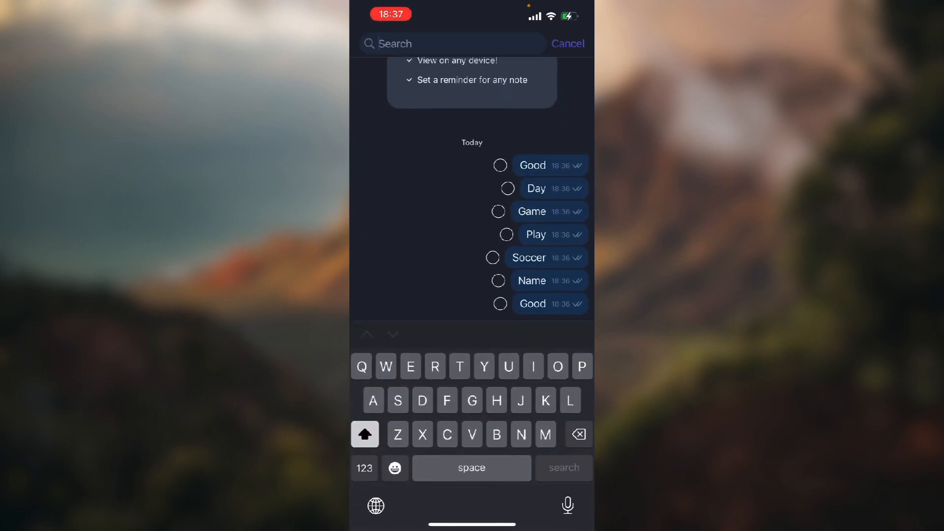
{"action": "type", "text": "Good"}
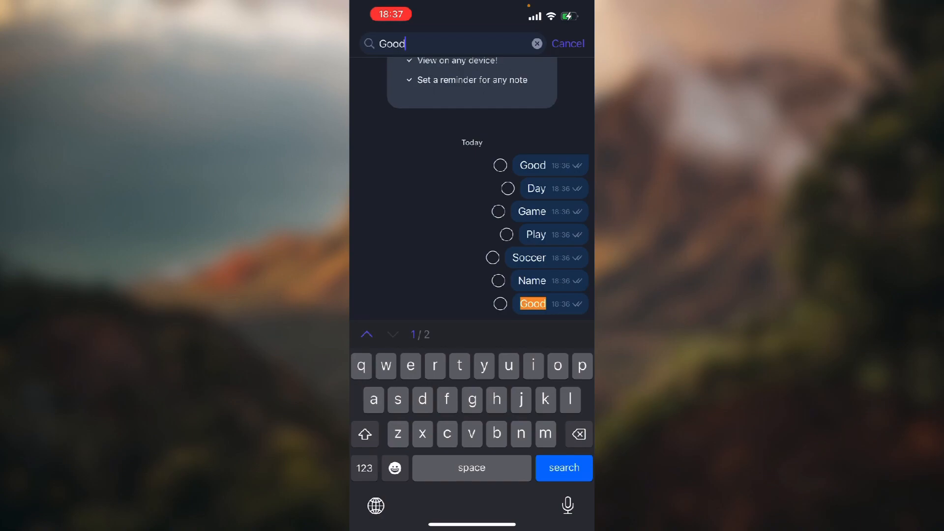
{"action": "left_click", "coordinate": [392, 335]}
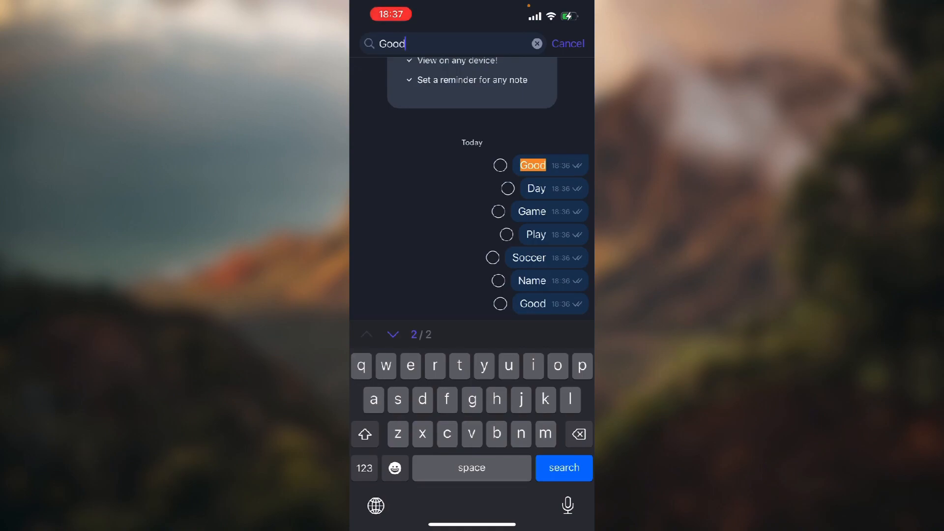
{"action": "left_click", "coordinate": [393, 335]}
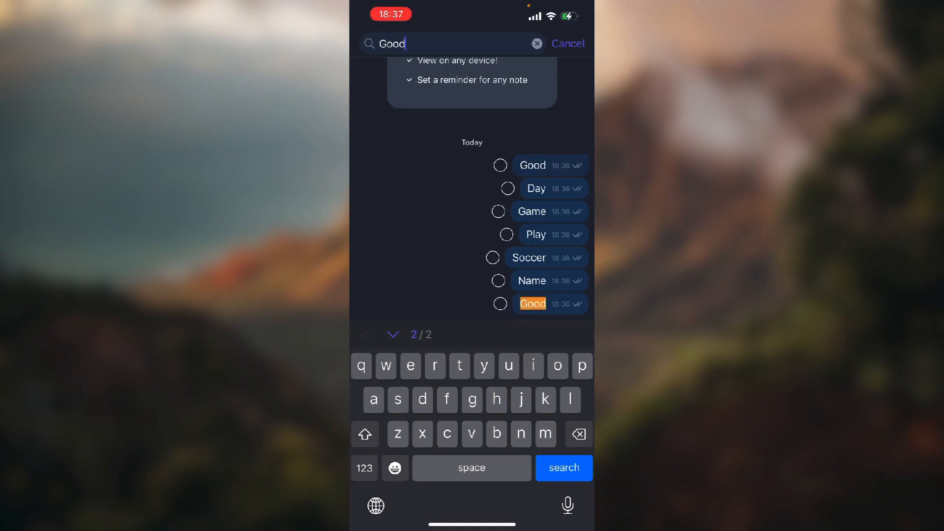
{"action": "left_click", "coordinate": [535, 43]}
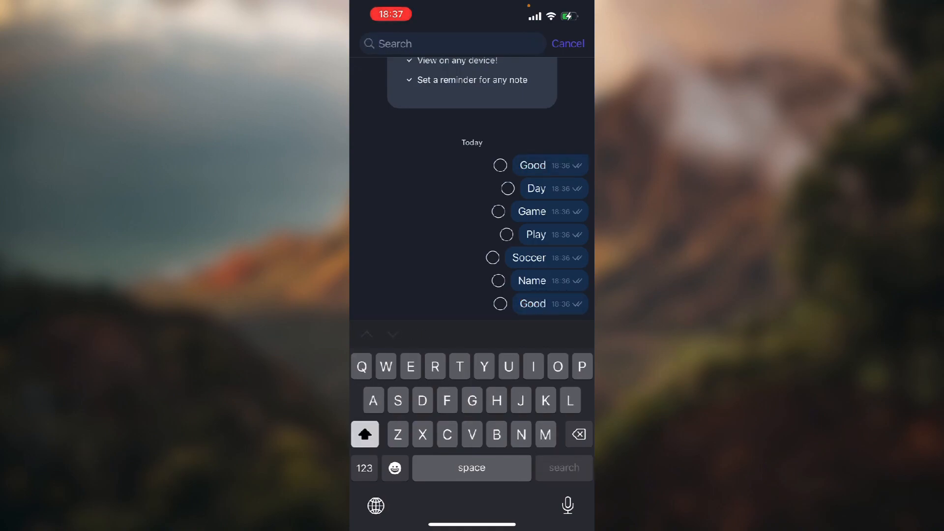
{"action": "type", "text": "Play"}
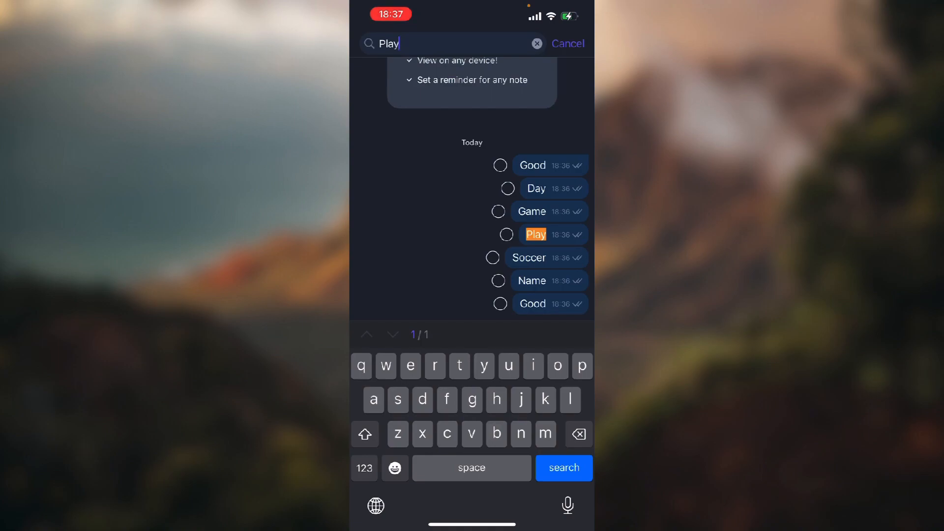
- Cancel the search for 'Play' to return to the notes
{"action": "left_click", "coordinate": [568, 43]}
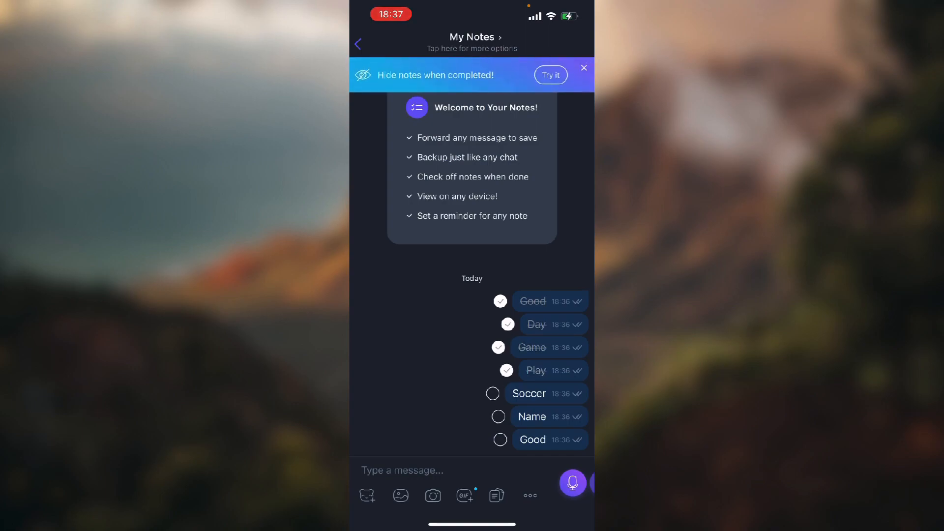
- Check off Soccer and Name, then open the My Notes info page
{"action": "left_click", "coordinate": [492, 394]}
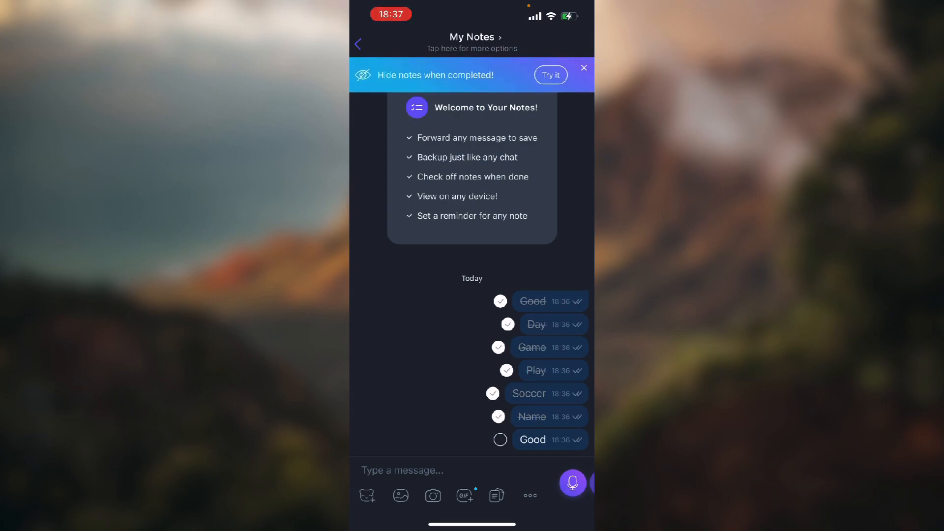
{"action": "left_click", "coordinate": [472, 43]}
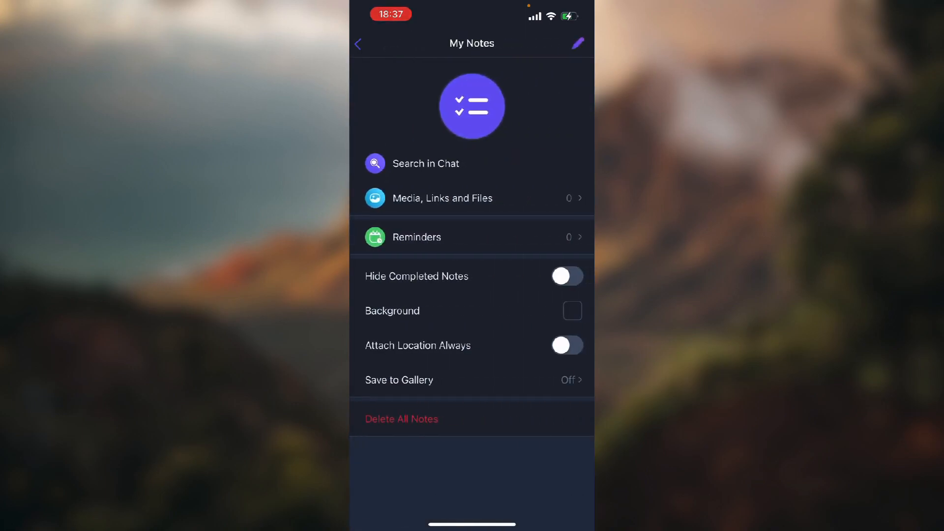